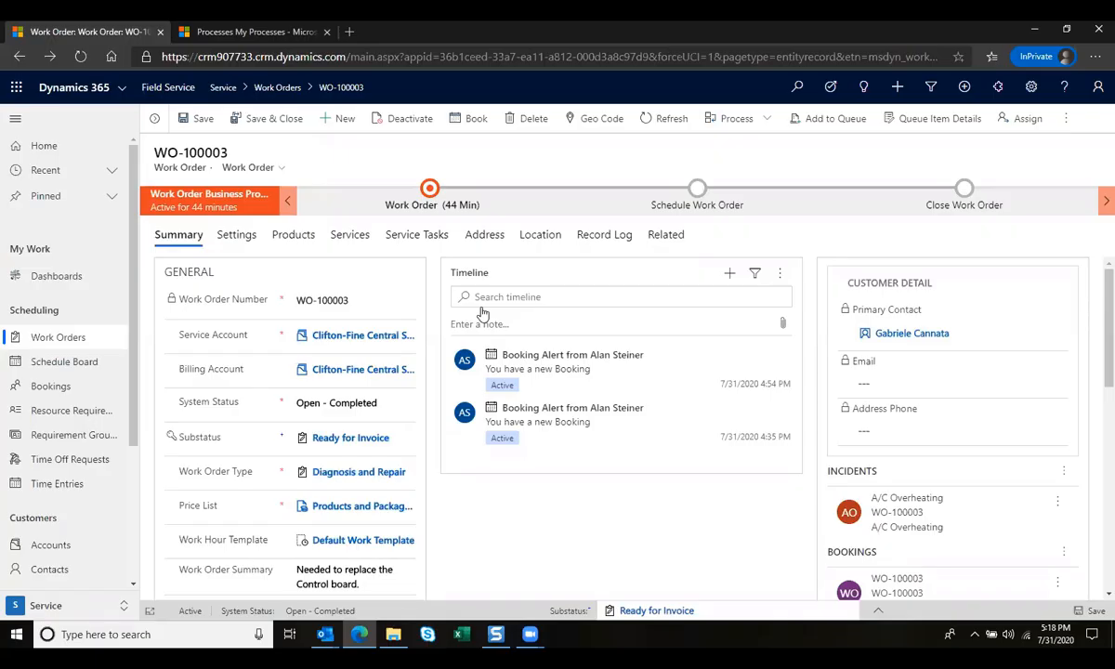
Review the Control Board product, the inspection service, and the four completed service tasks
left_click(353, 402)
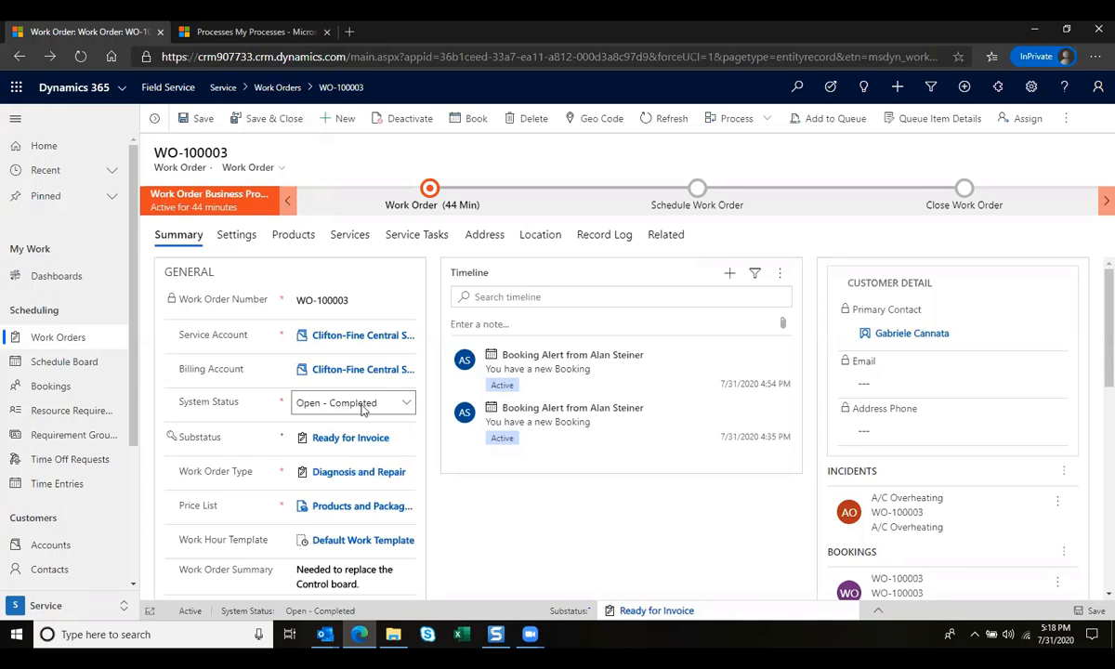
mouse_move(359, 409)
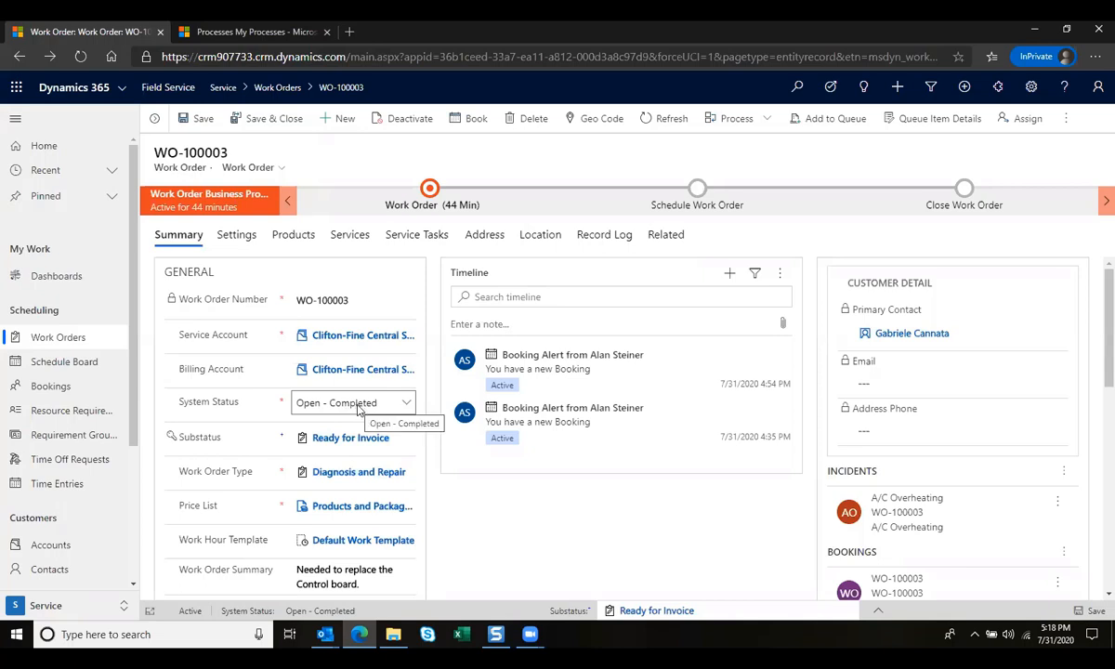
mouse_move(331, 444)
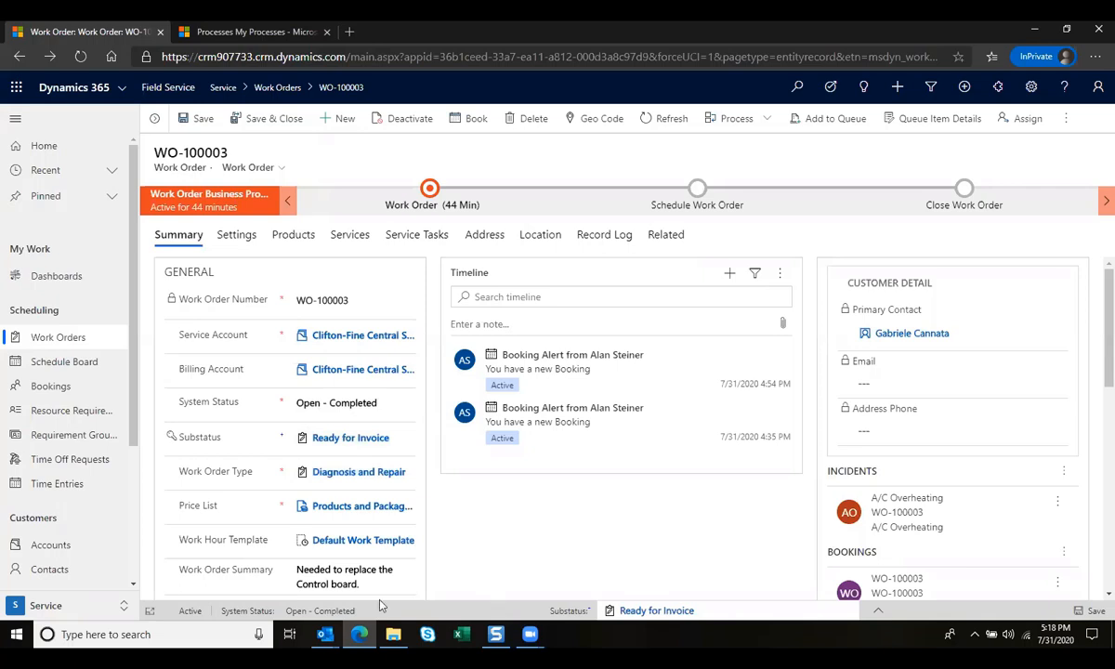
mouse_move(163, 494)
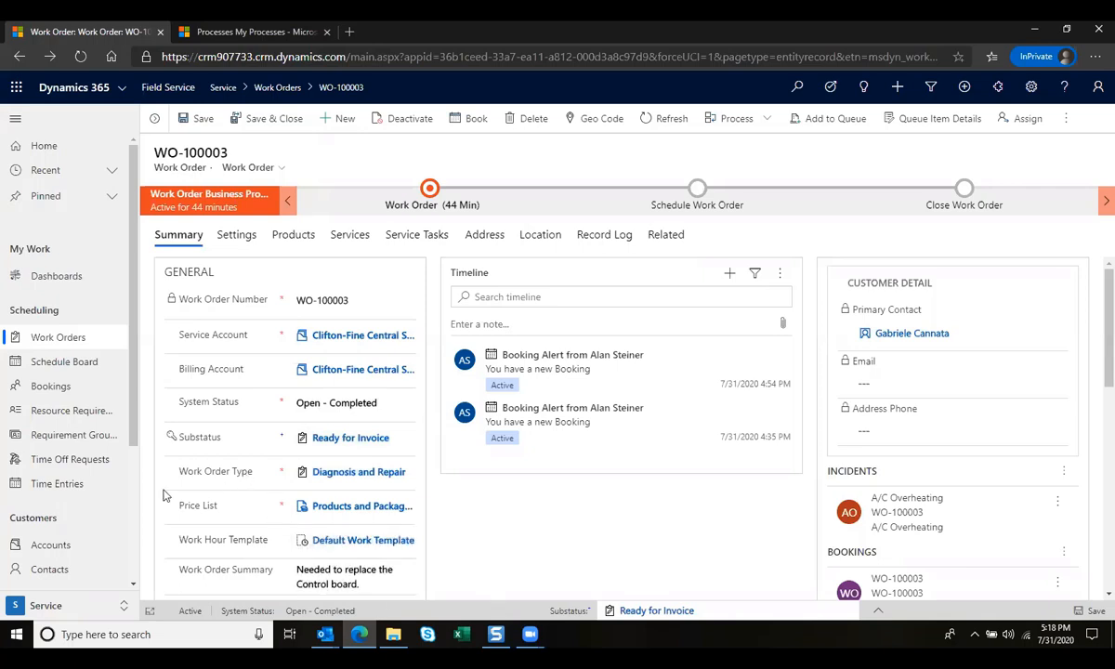
mouse_move(357, 264)
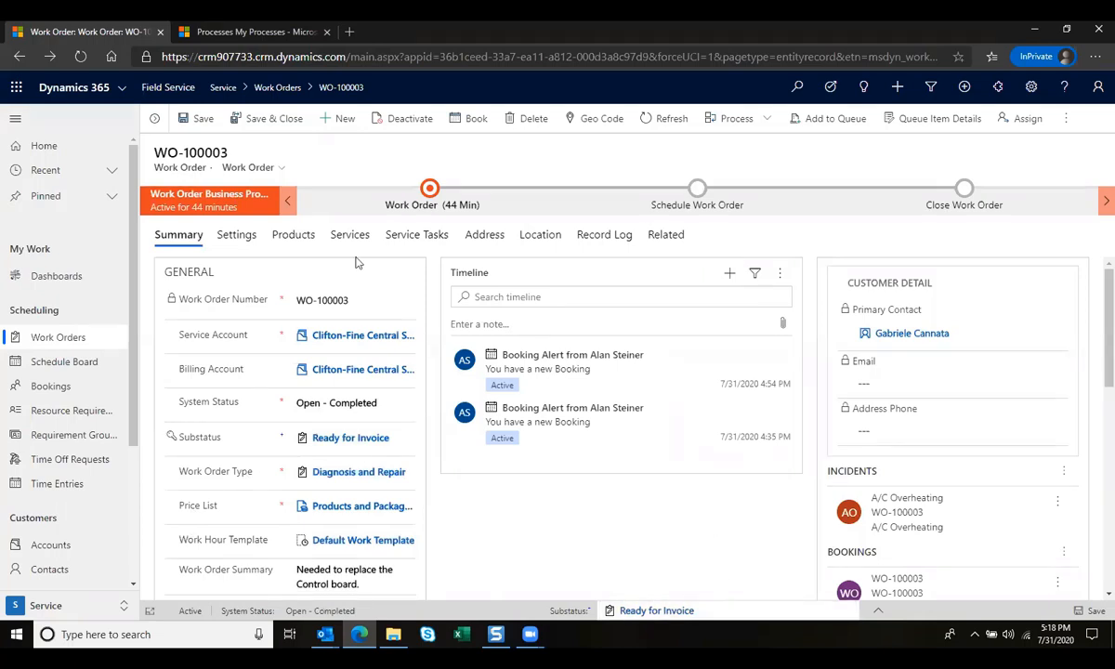
left_click(294, 234)
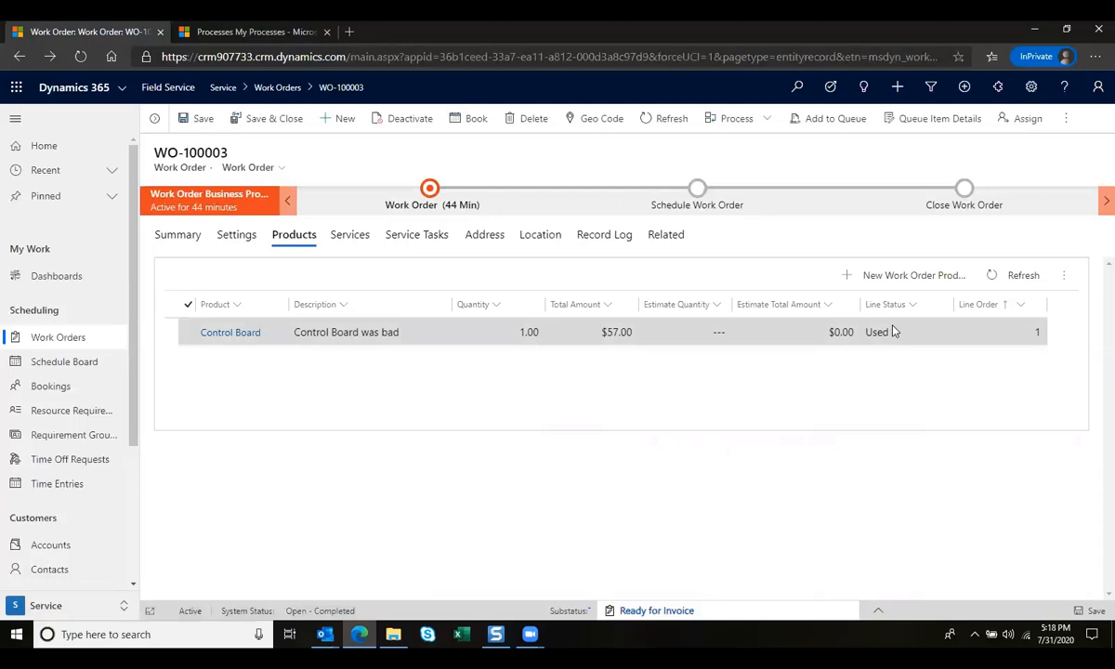
left_click(349, 235)
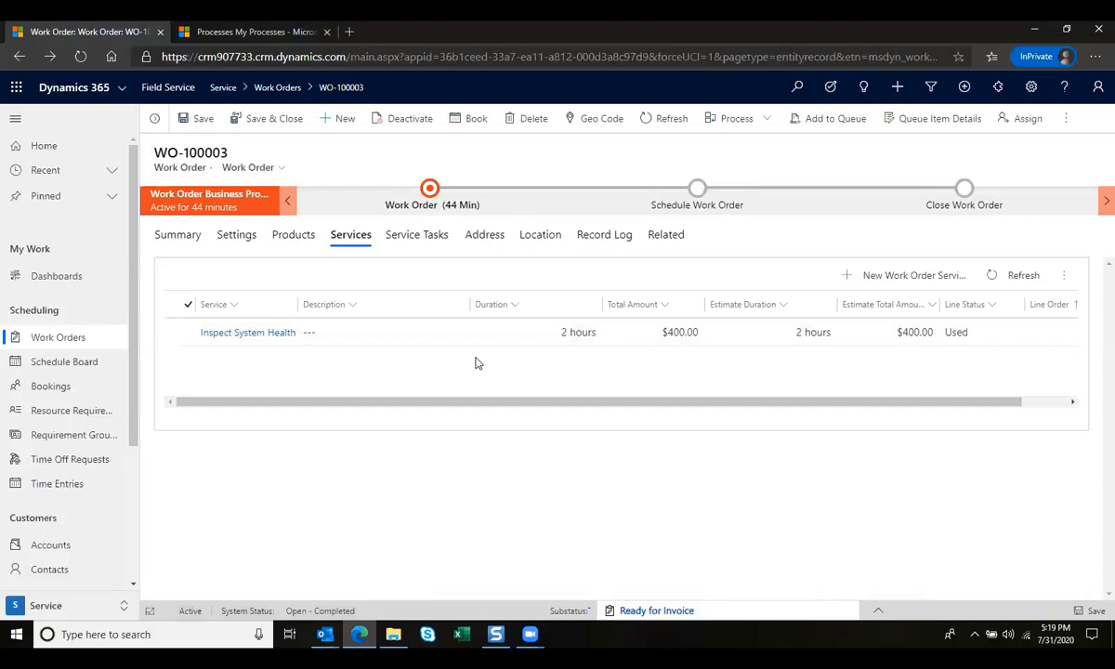
left_click(416, 234)
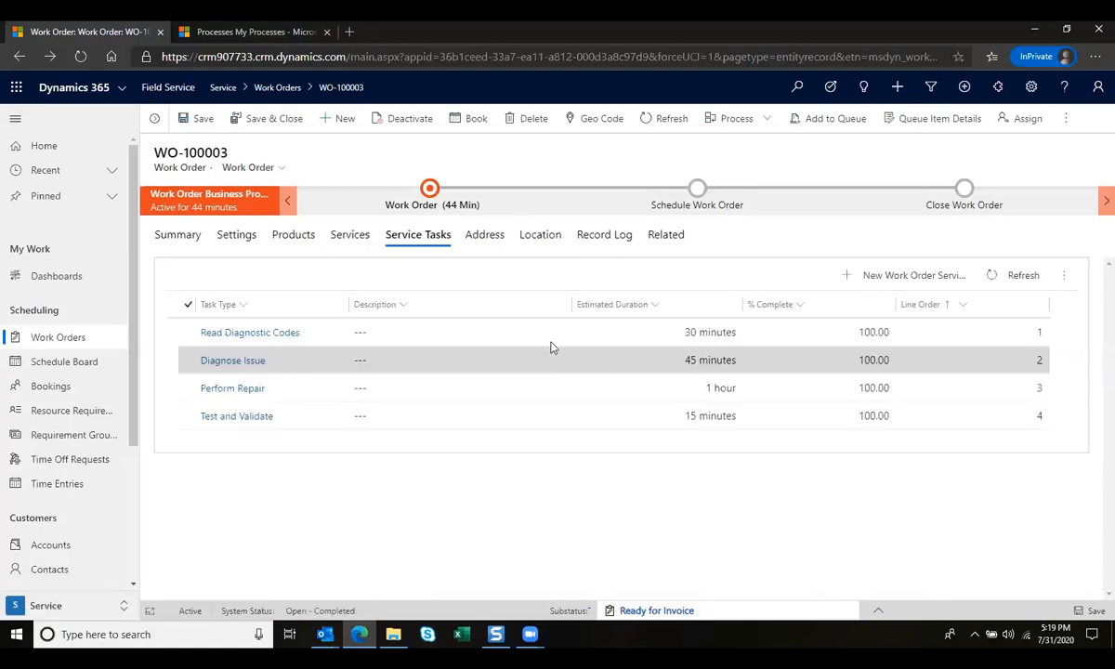
left_click(236, 417)
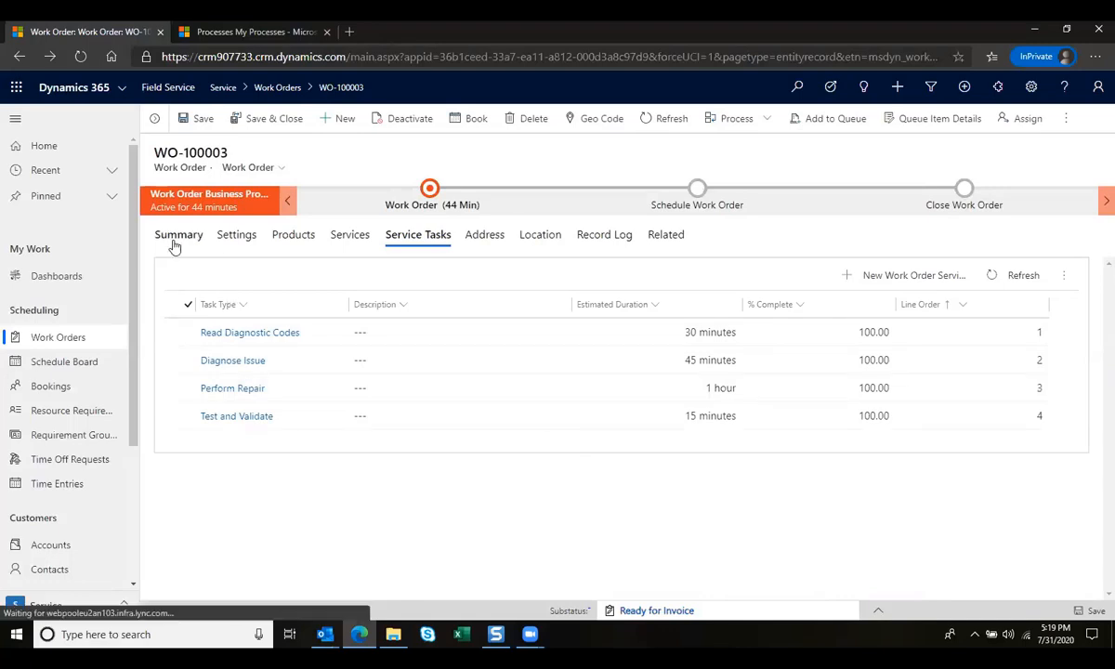
Set WO-100003's system status to Closed - Posted, save, and move to the Sales area
left_click(179, 234)
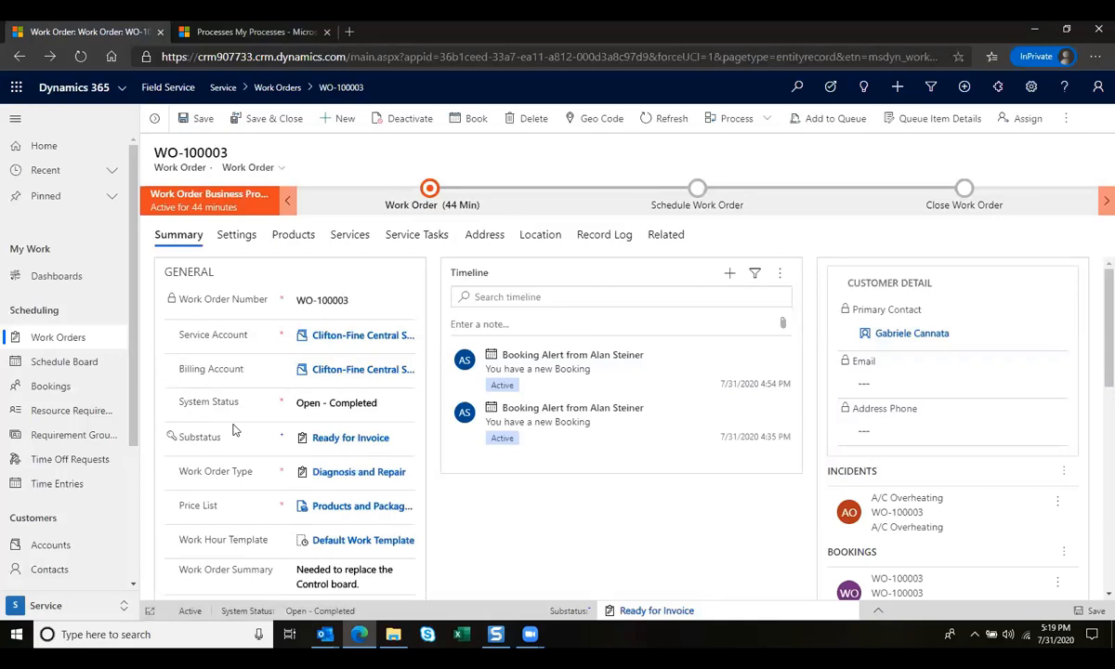
left_click(351, 402)
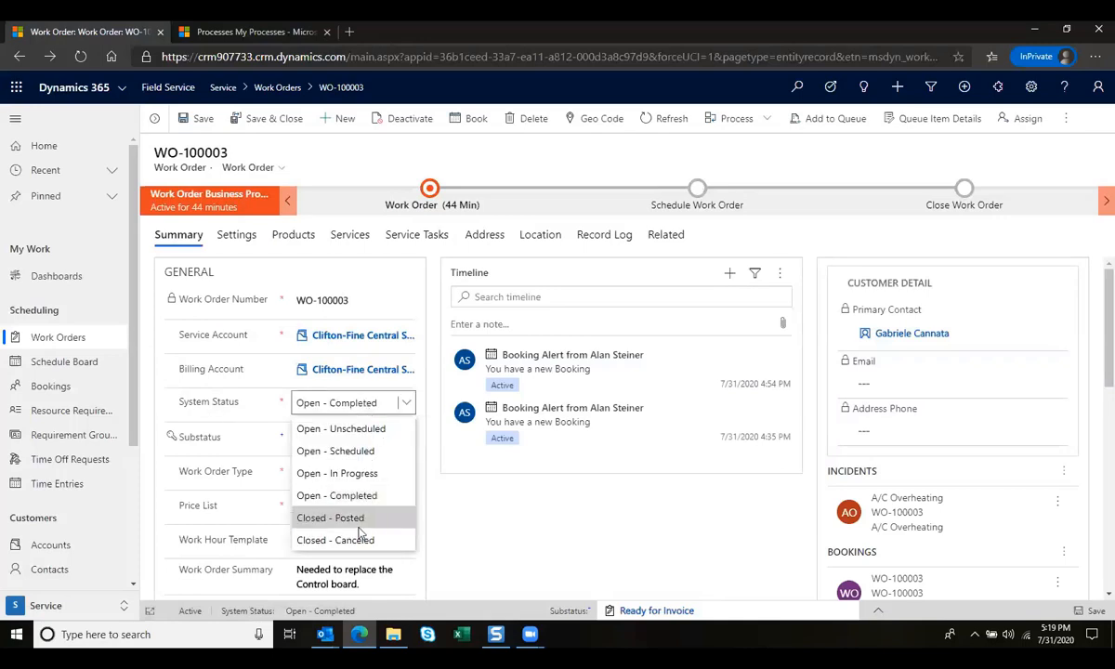
left_click(331, 517)
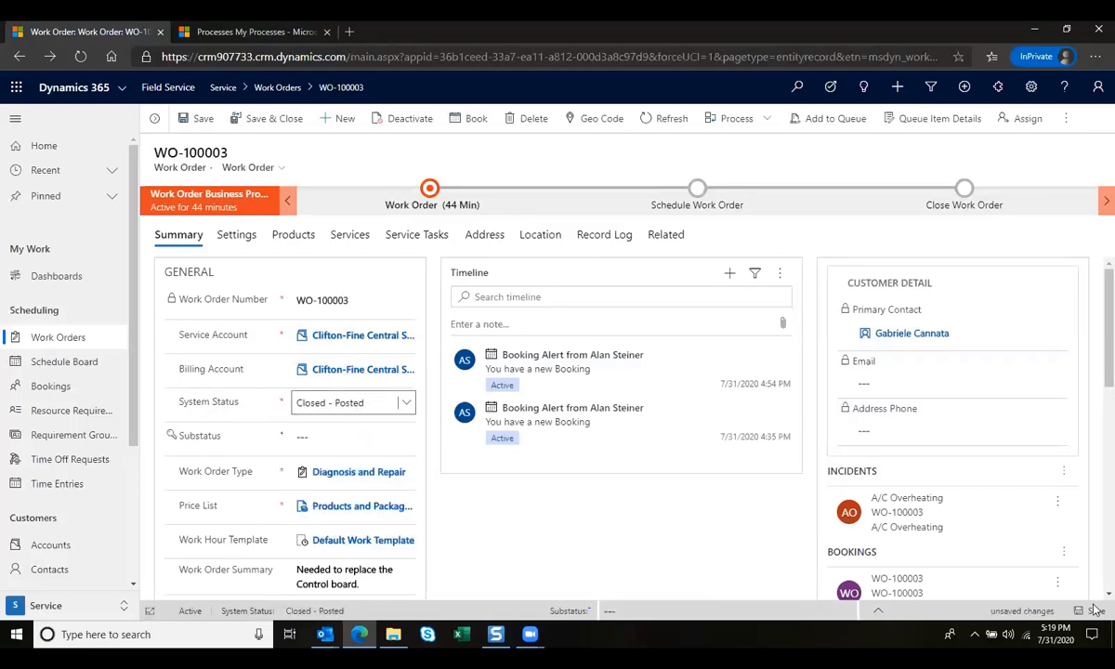
left_click(202, 119)
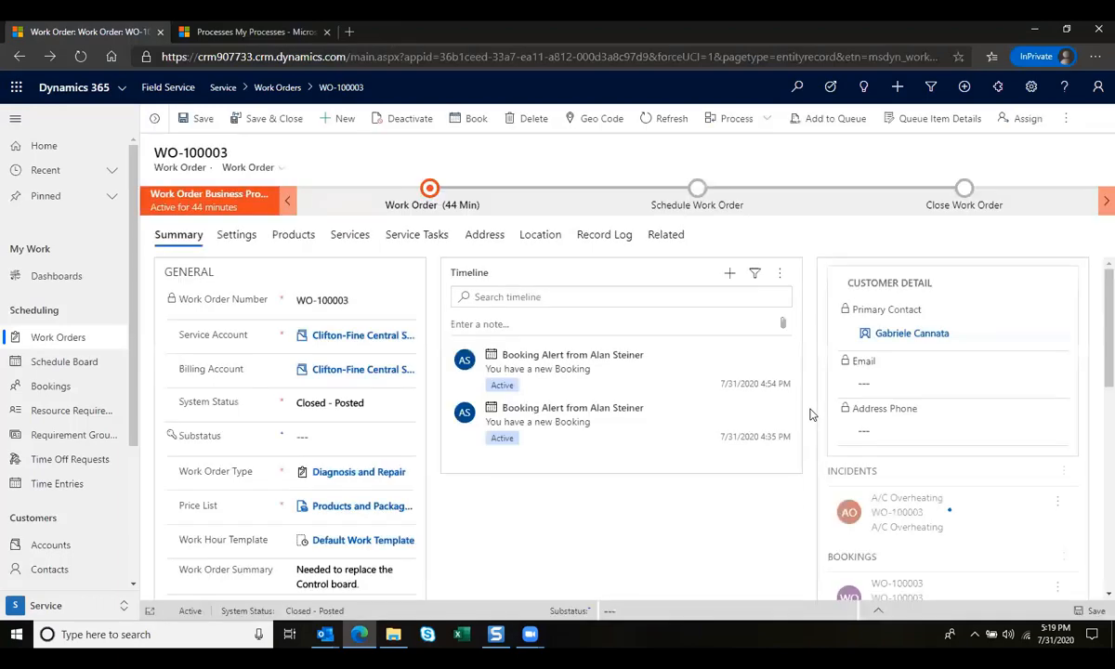
left_click(353, 576)
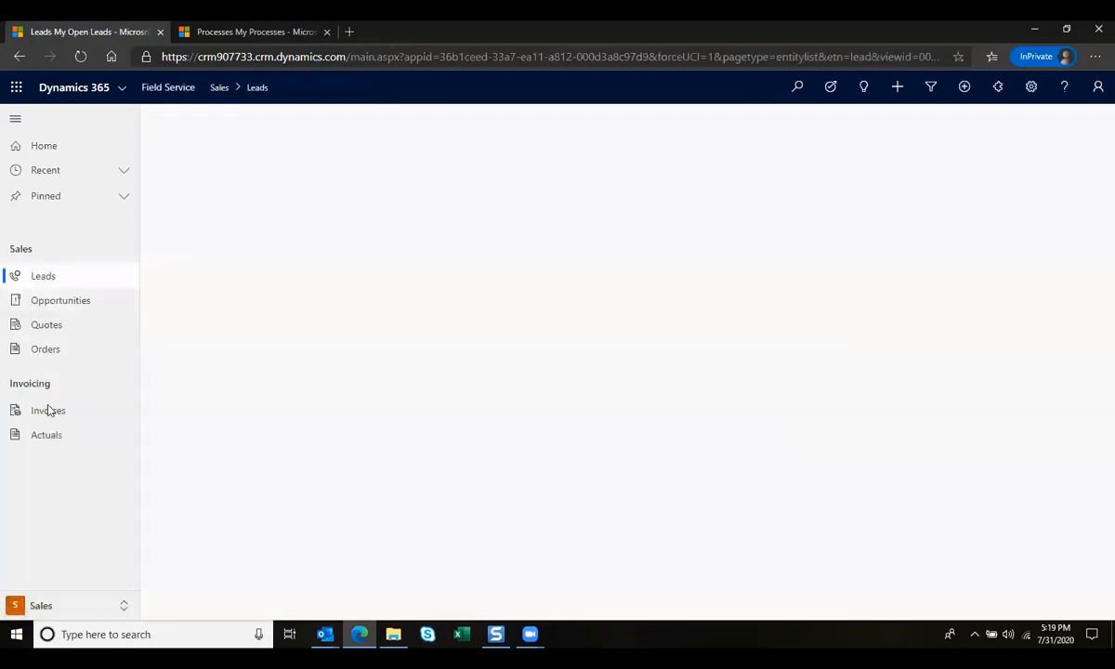
Open invoice INV-WO-100003 ($457.00, Clifton-Fine Central School District) from the Invoices list
left_click(49, 410)
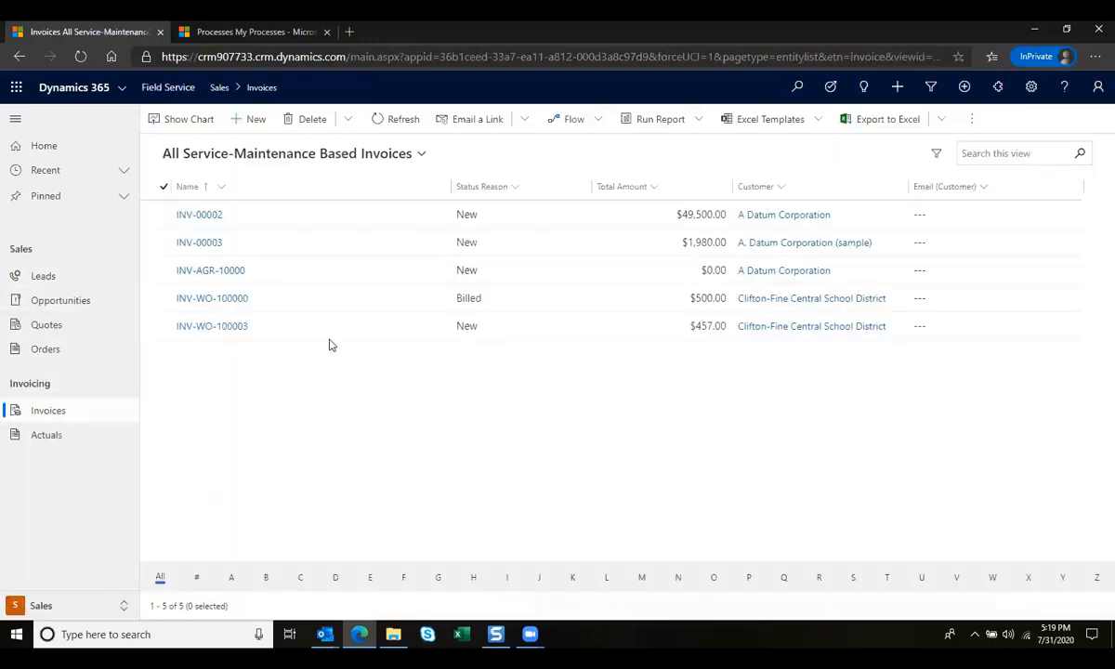
mouse_move(210, 271)
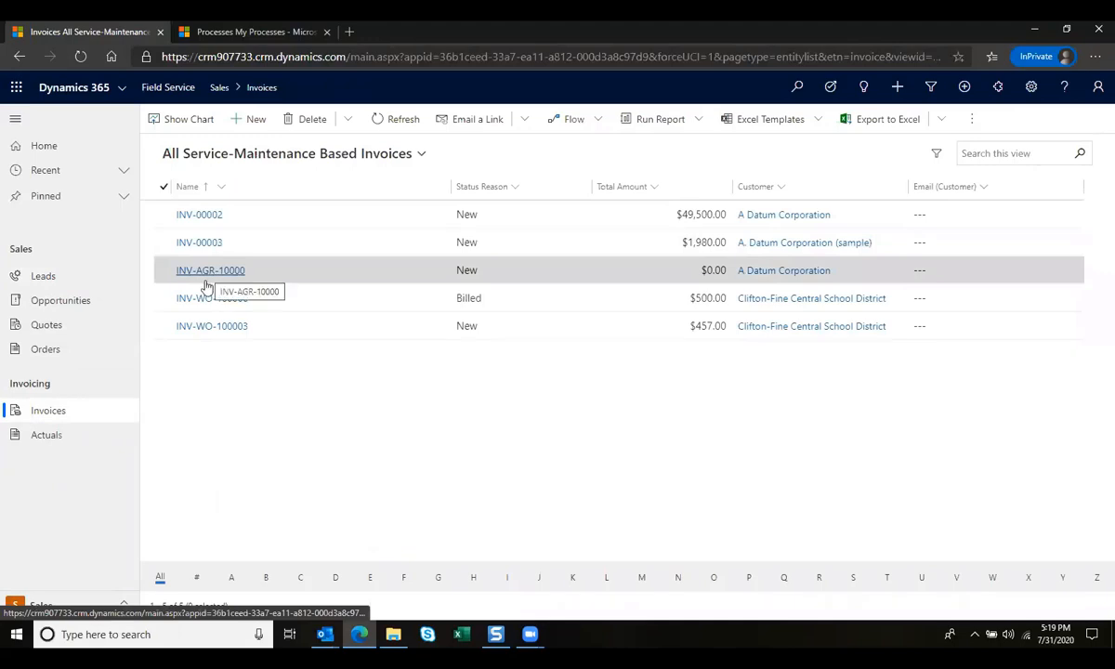
left_click(212, 325)
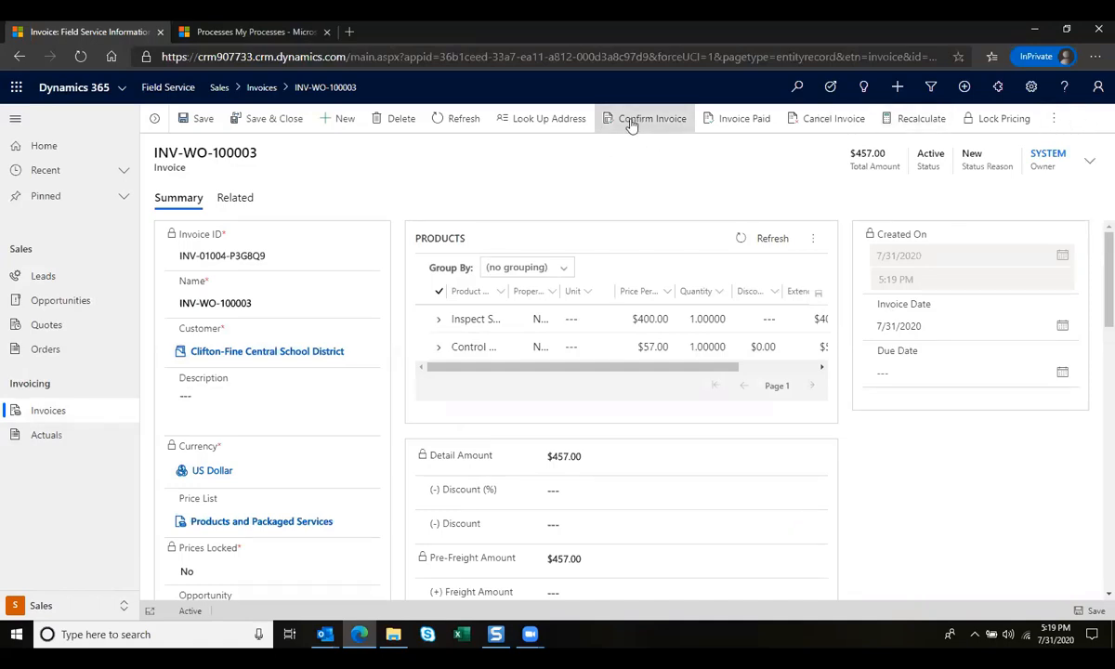
Confirm invoice INV-WO-100003 so it becomes Billed and locked
left_click(650, 119)
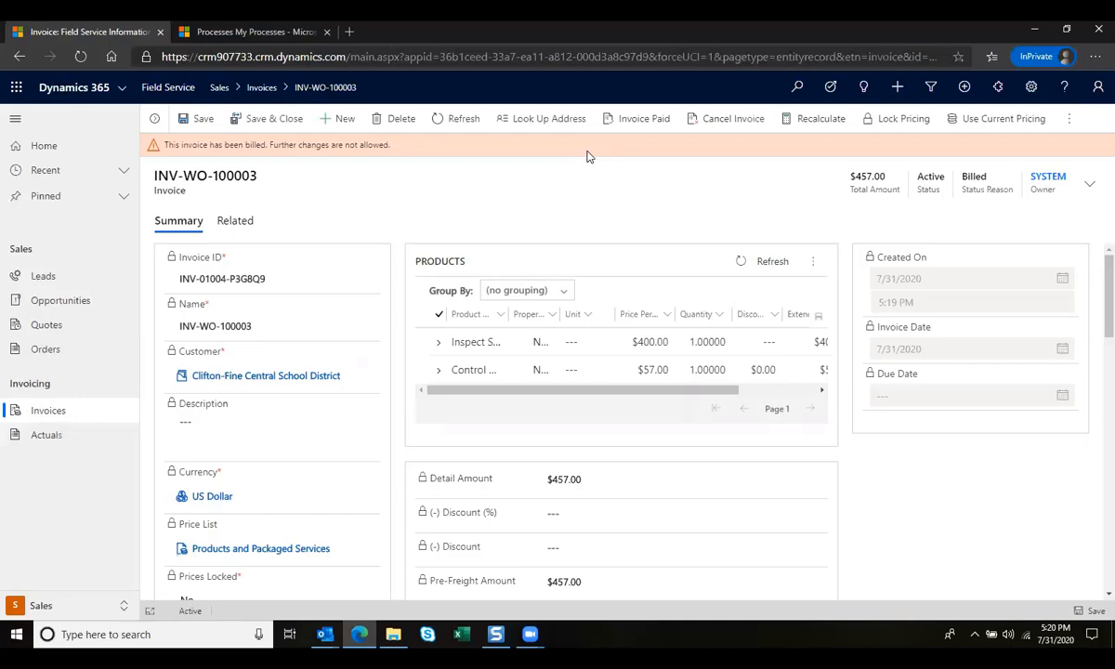
mouse_move(268, 147)
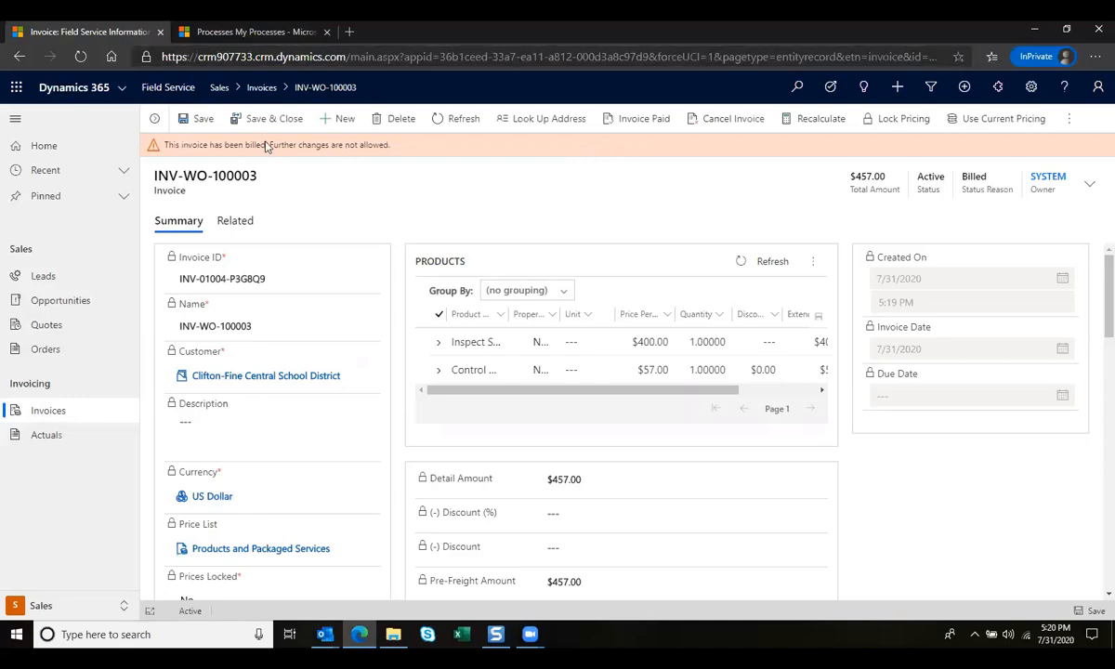
mouse_move(576, 208)
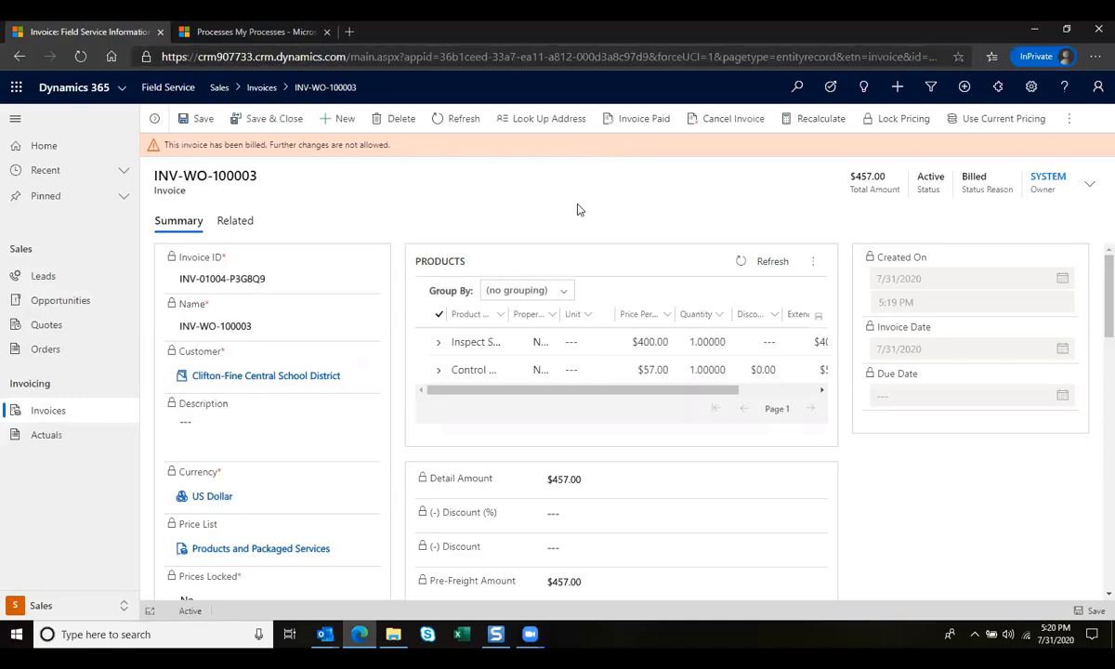